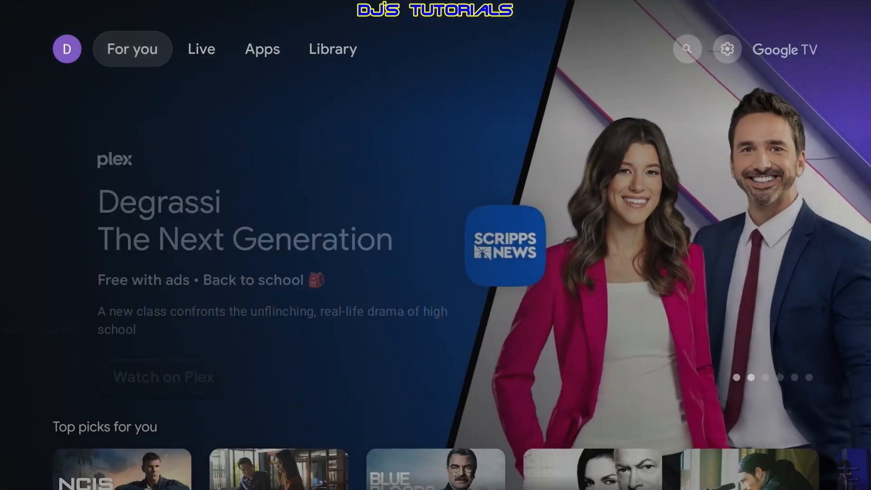
Step: From the Your apps row, launch Sportsfire, browse its sections and the Trending grid of shows and movies
{"action": "scroll", "scroll_direction": "down", "scroll_amount": 3}
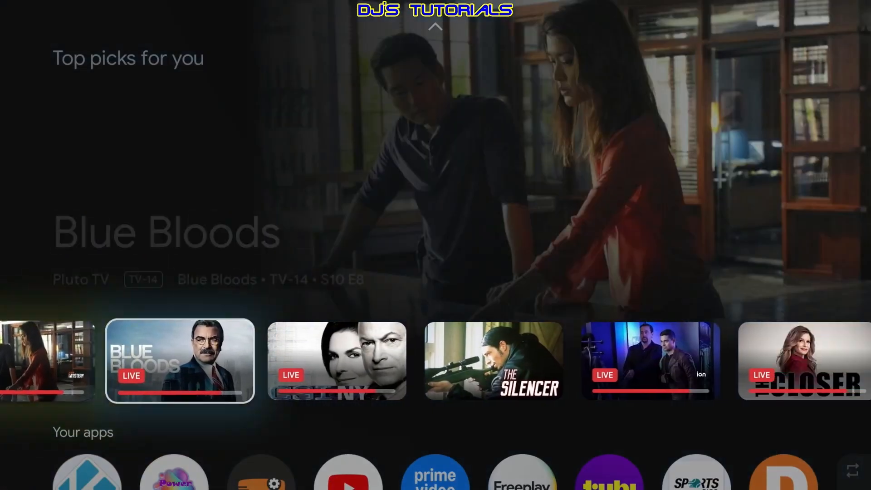
{"action": "scroll", "scroll_direction": "down", "scroll_amount": 3}
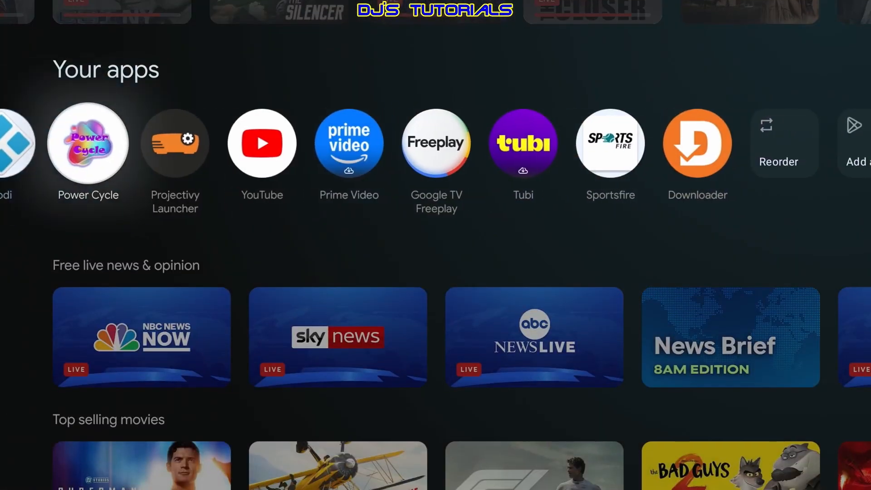
{"action": "scroll", "scroll_direction": "down", "scroll_amount": 3}
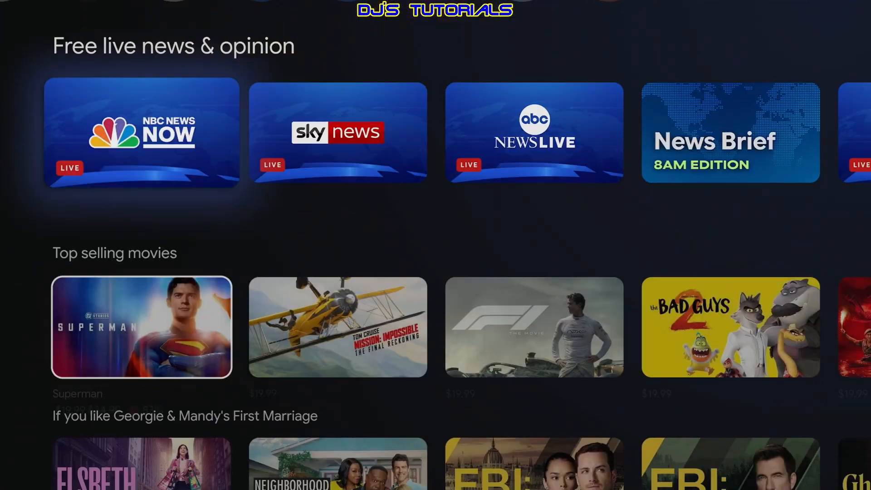
{"action": "scroll", "scroll_direction": "down", "scroll_amount": 3}
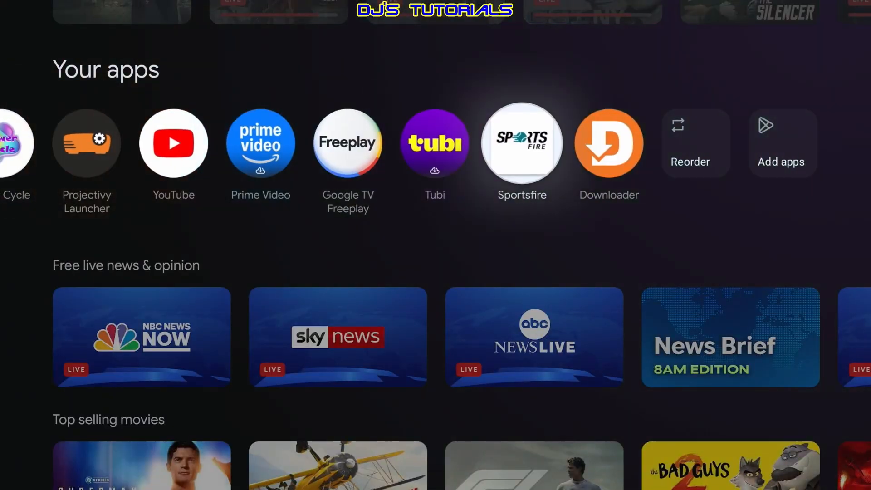
{"action": "left_click", "coordinate": [521, 142]}
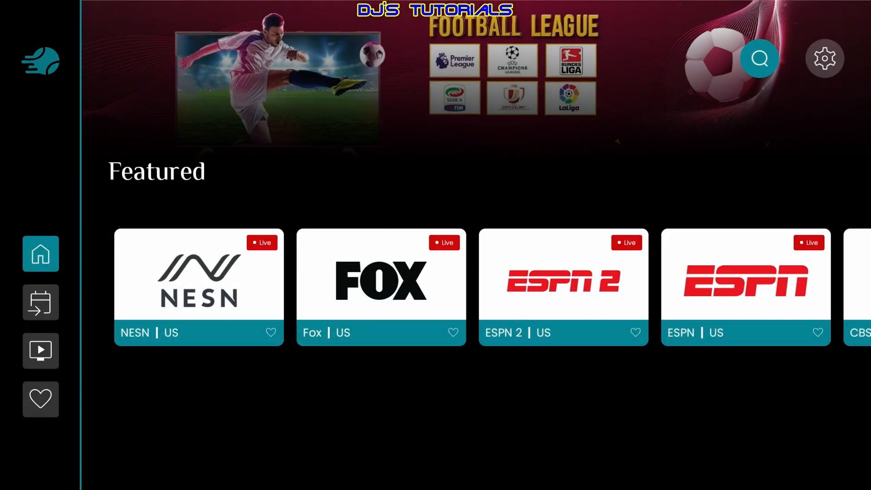
{"action": "left_click", "coordinate": [41, 302]}
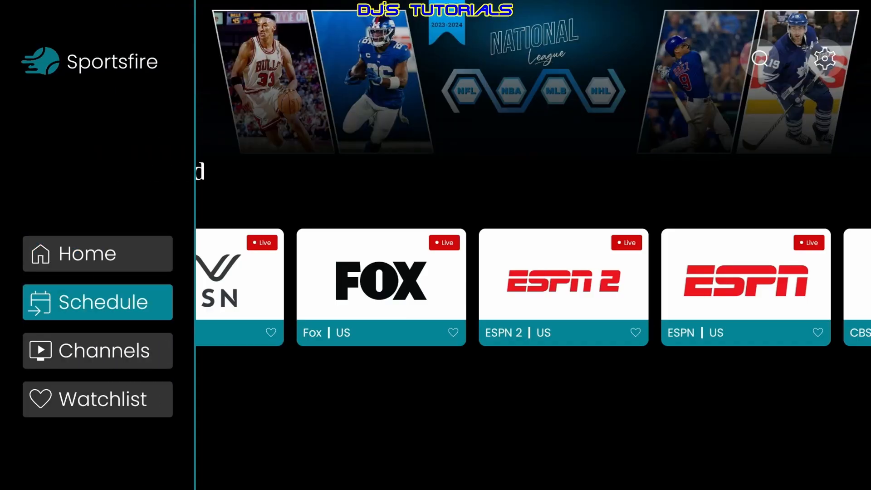
{"action": "left_click", "coordinate": [97, 350]}
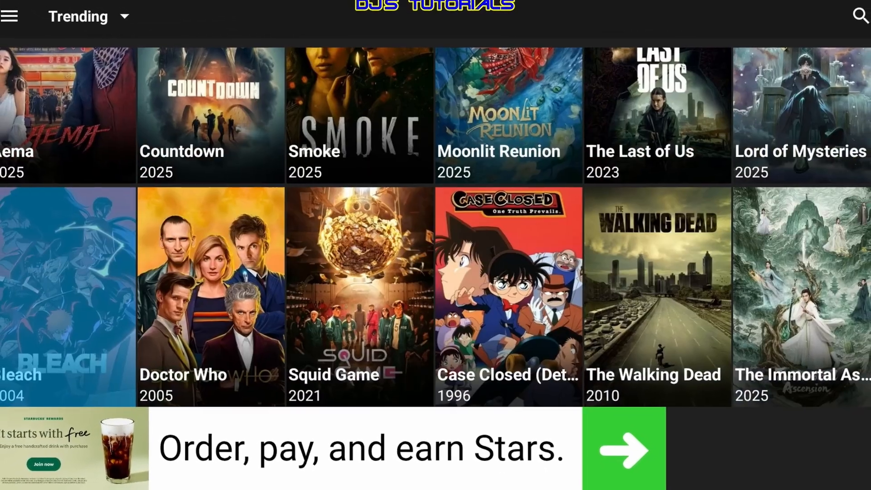
{"action": "scroll", "scroll_direction": "down", "scroll_amount": 3}
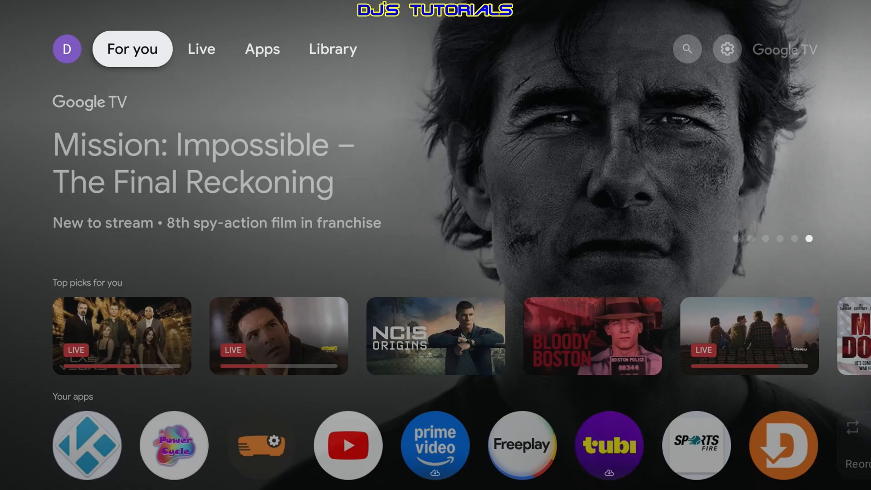
Step: Visit Settings > Privacy and acknowledge the Play Protect harmful-app warning blocking FileSynced
{"action": "left_click", "coordinate": [687, 49]}
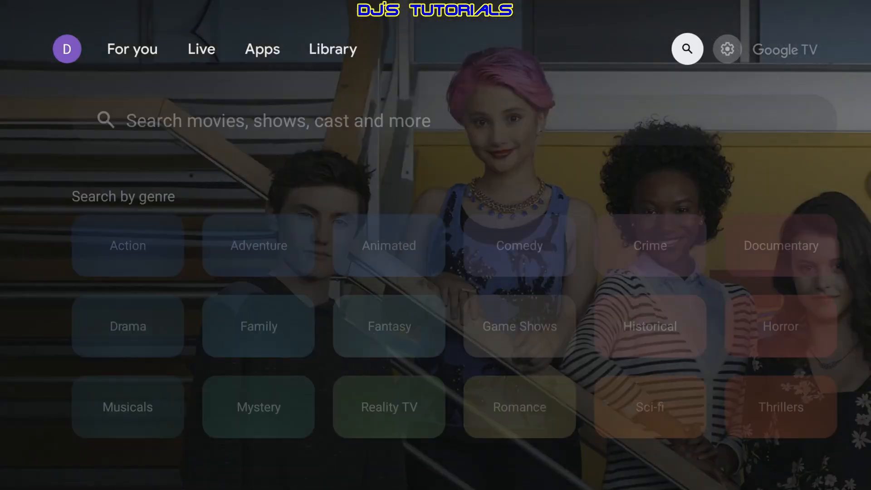
{"action": "left_click", "coordinate": [725, 49]}
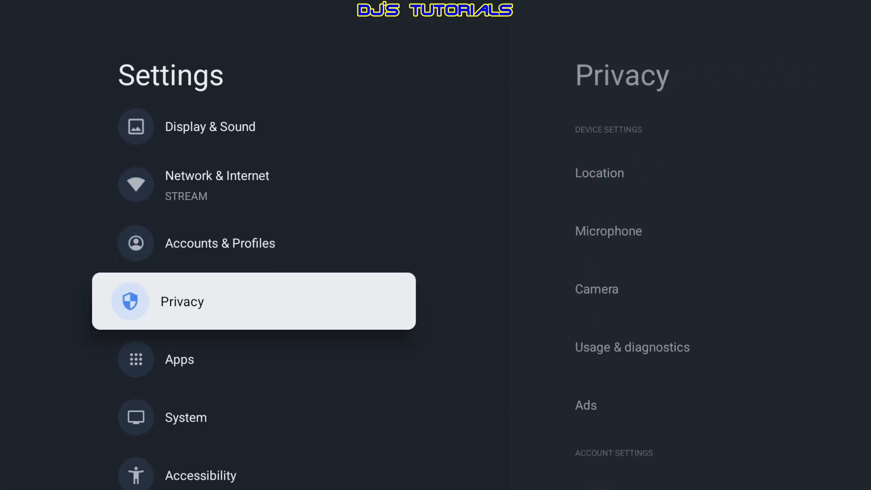
{"action": "left_click", "coordinate": [181, 301]}
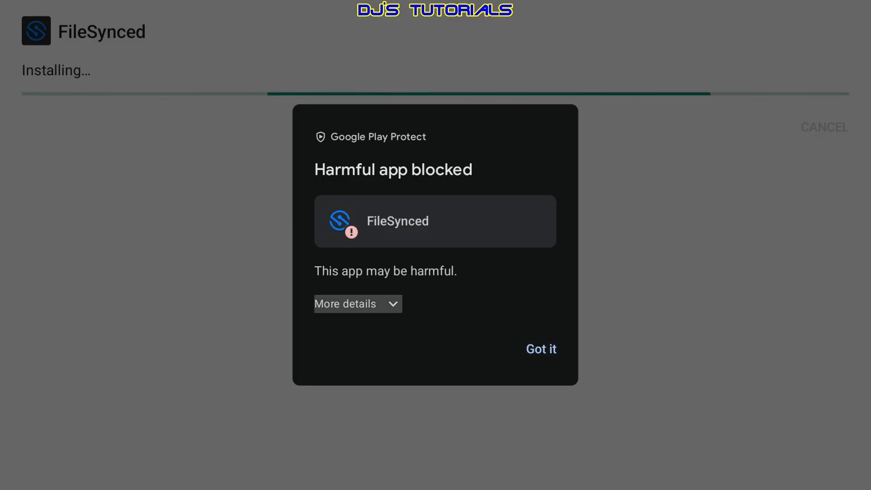
{"action": "left_click", "coordinate": [358, 303]}
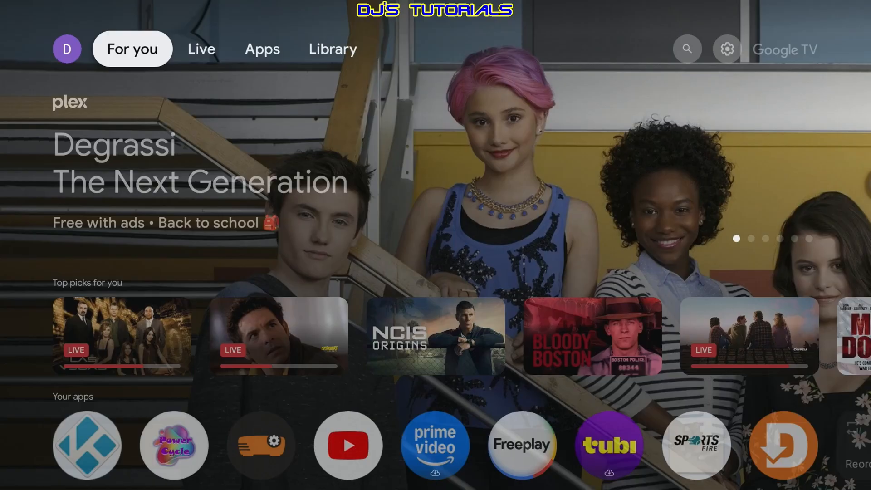
Step: Find Downloader by AFTVnews in the app search results and install it
{"action": "left_click", "coordinate": [687, 49]}
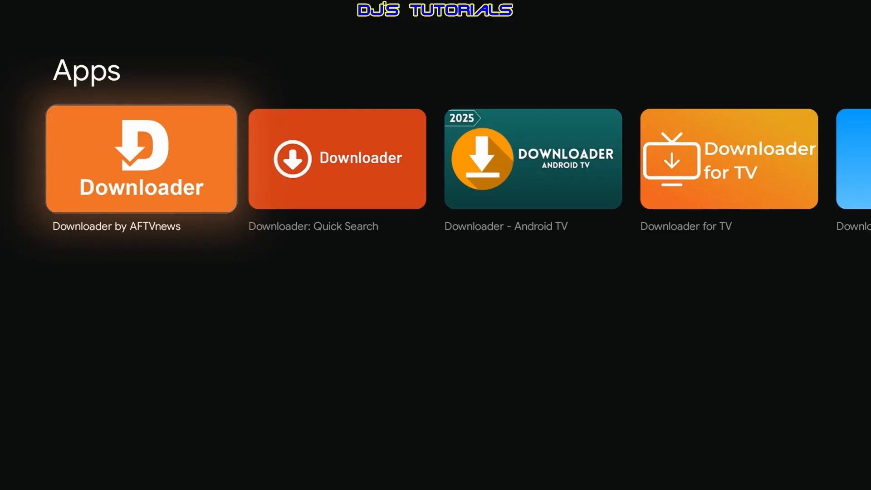
{"action": "scroll", "scroll_direction": "right", "scroll_amount": 3}
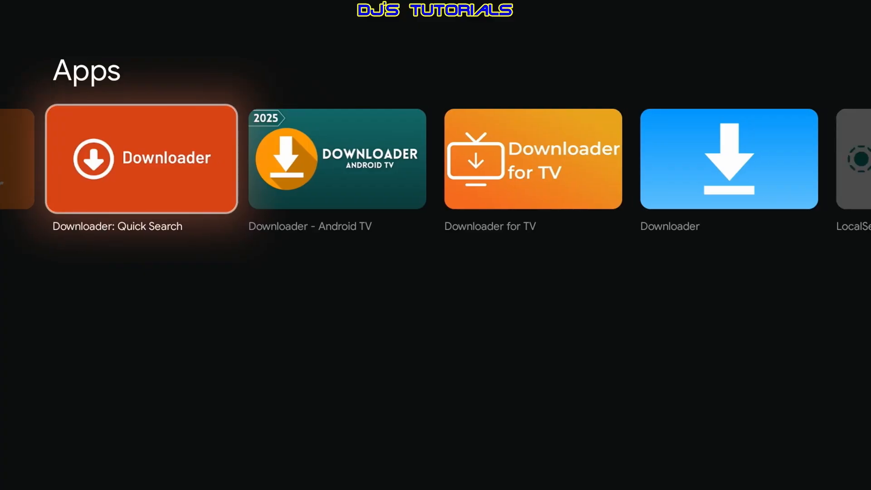
{"action": "left_click", "coordinate": [141, 158]}
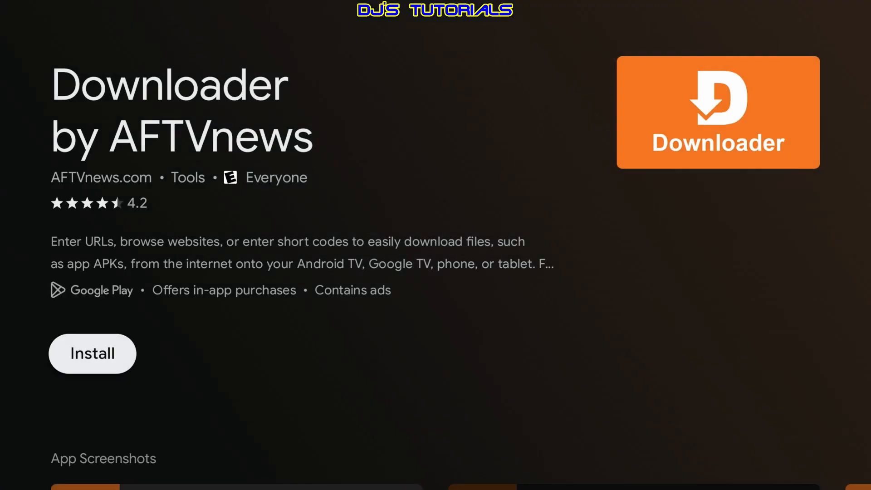
{"action": "left_click", "coordinate": [92, 352]}
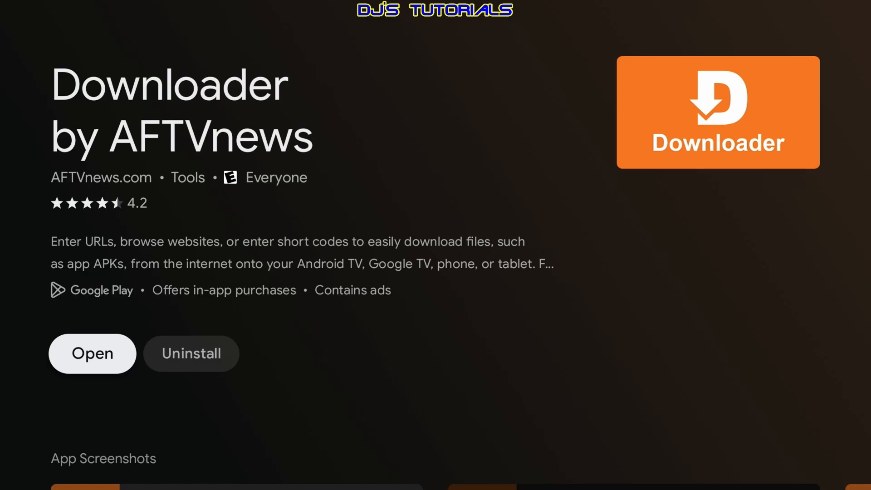
Step: Launch Downloader, dismiss its welcome guide and focus the URL/short code field
{"action": "left_click", "coordinate": [92, 353]}
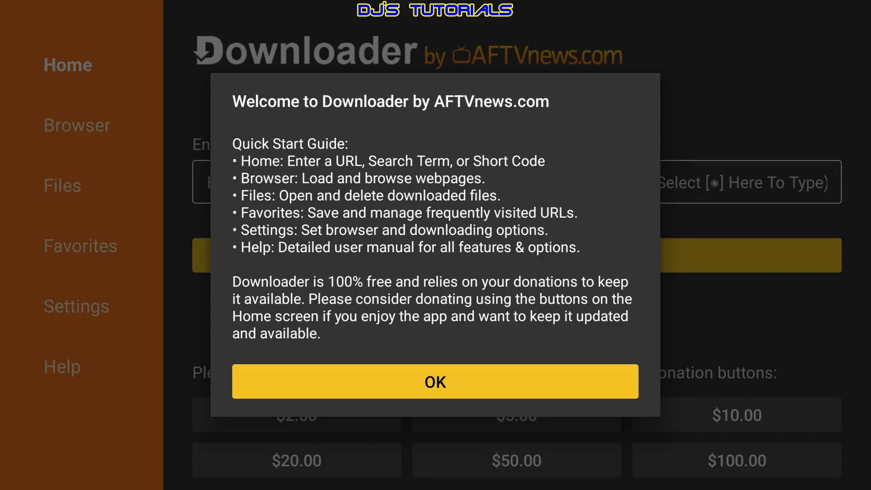
{"action": "left_click", "coordinate": [435, 381]}
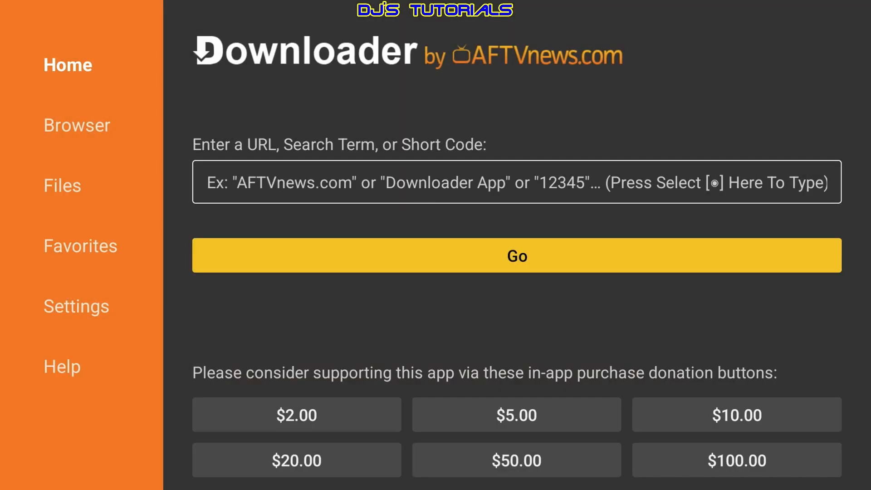
{"action": "left_click", "coordinate": [516, 183]}
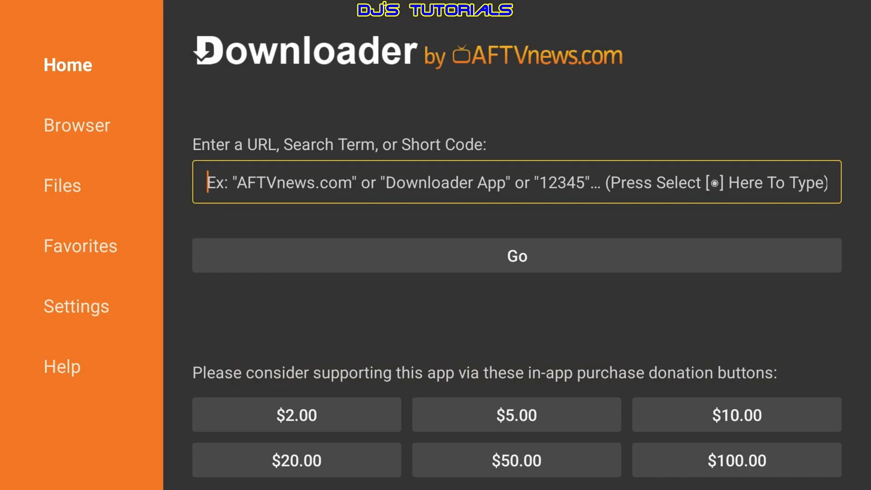
{"action": "left_click", "coordinate": [516, 181]}
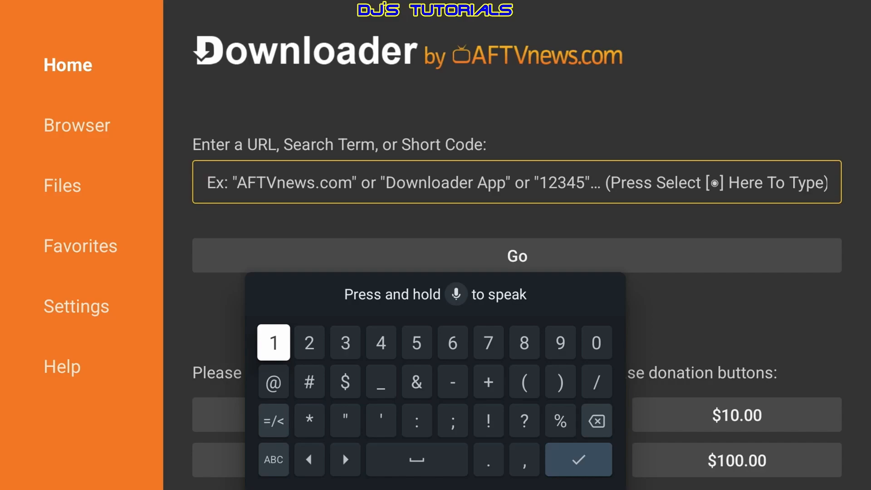
Step: Enter the short code 2707470 with the on-screen keyboard and confirm it
{"action": "left_click", "coordinate": [309, 342]}
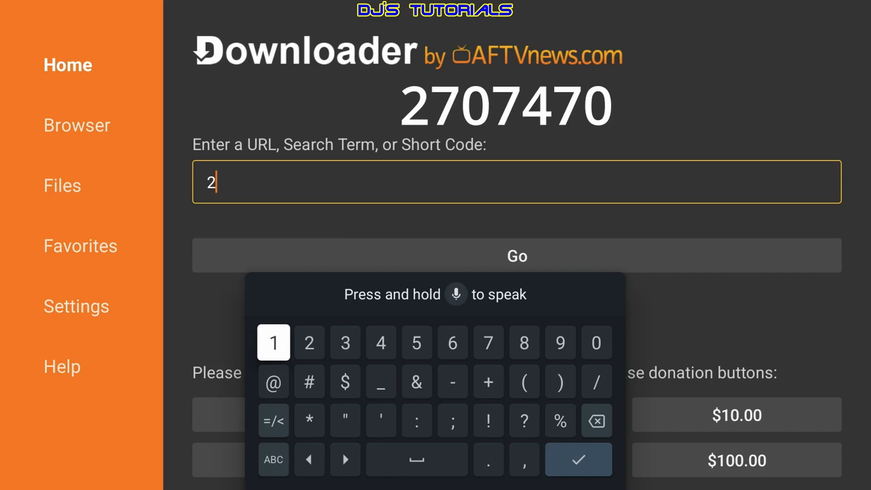
{"action": "left_click", "coordinate": [488, 342]}
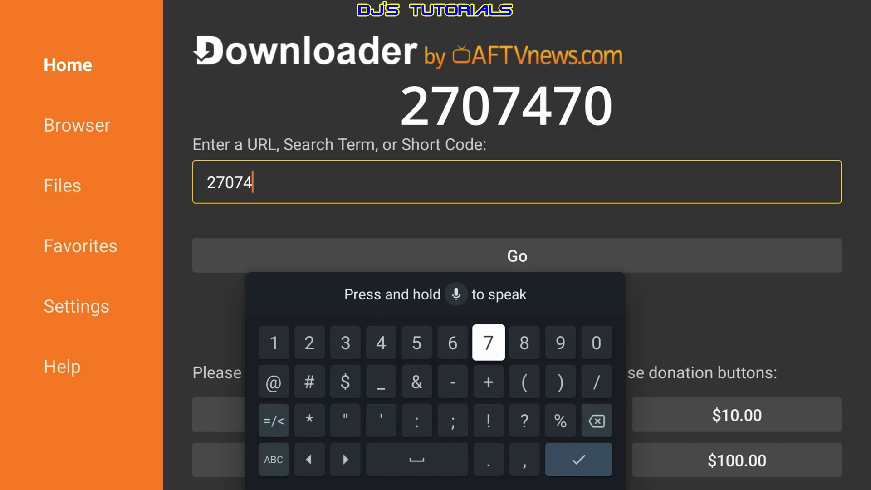
{"action": "left_click", "coordinate": [595, 342]}
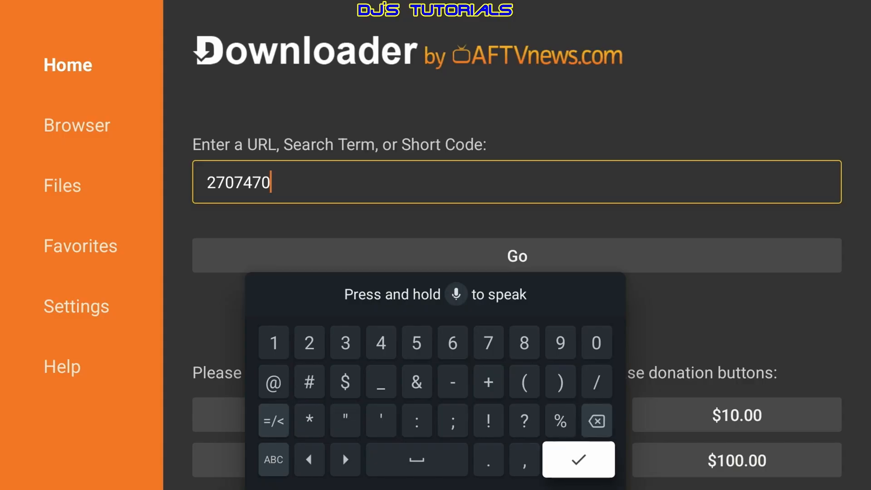
{"action": "left_click", "coordinate": [578, 459]}
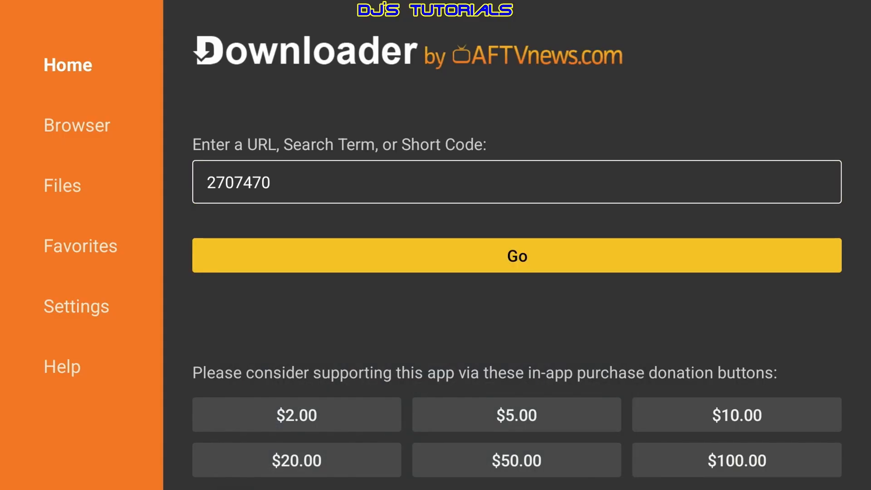
Step: Go to the short code's address, loading djstutorials.com/downloads in the built-in browser
{"action": "left_click", "coordinate": [515, 255]}
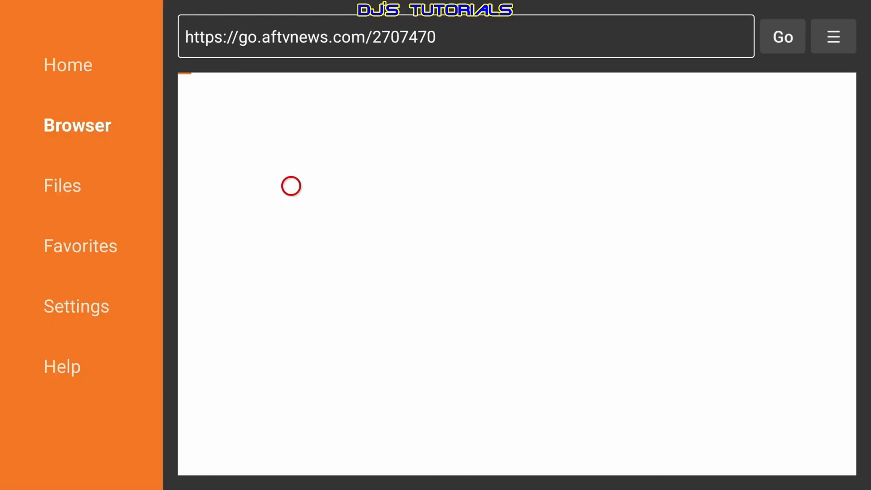
{"action": "left_click", "coordinate": [782, 36]}
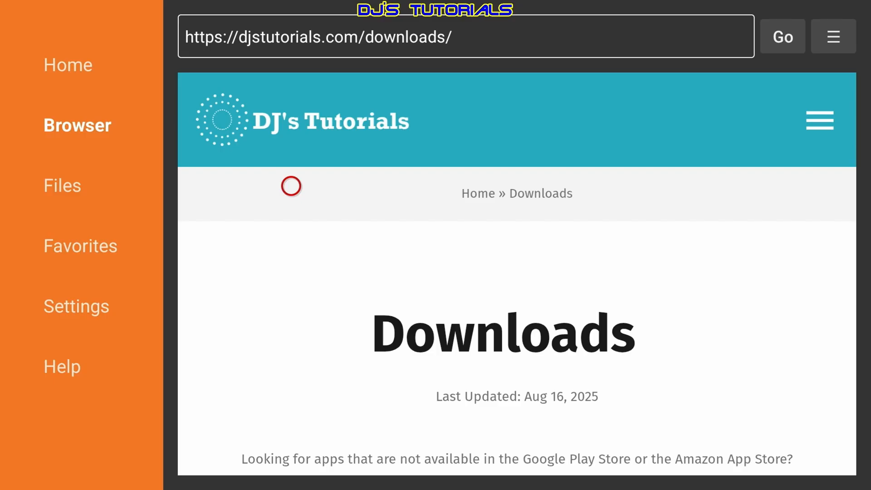
Step: Load Downloads - DJ's Tech Forum from Favorites and save the current page as a favorite
{"action": "left_click", "coordinate": [68, 64]}
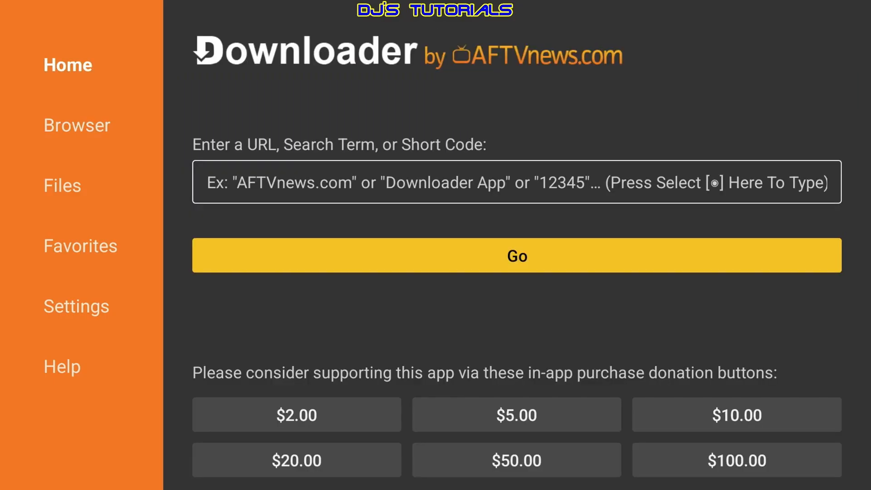
{"action": "left_click", "coordinate": [81, 246]}
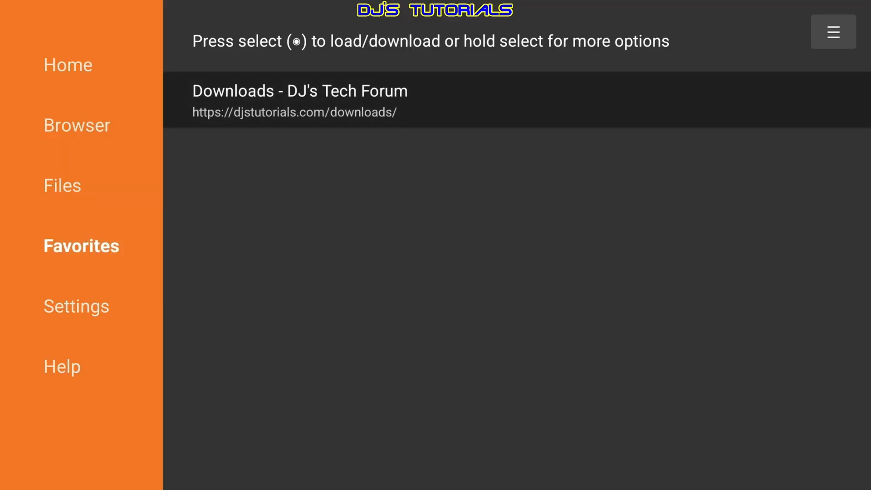
{"action": "left_click", "coordinate": [299, 99]}
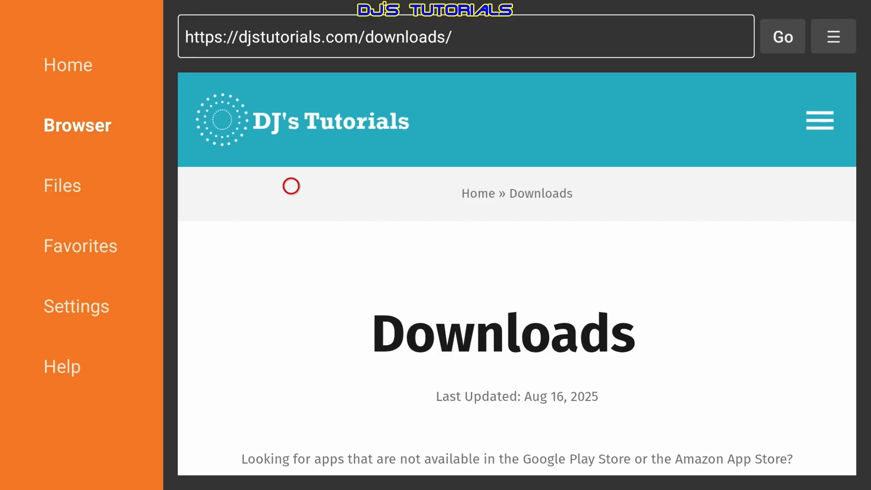
{"action": "left_click", "coordinate": [833, 36]}
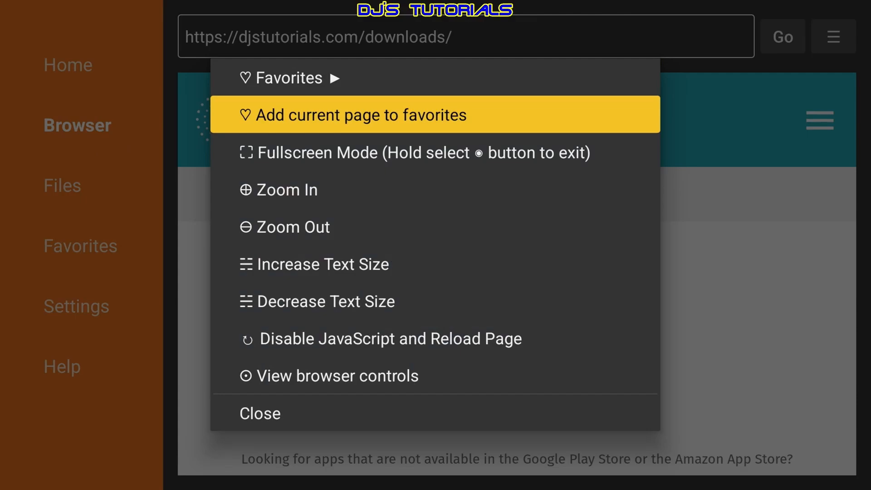
{"action": "left_click", "coordinate": [355, 115]}
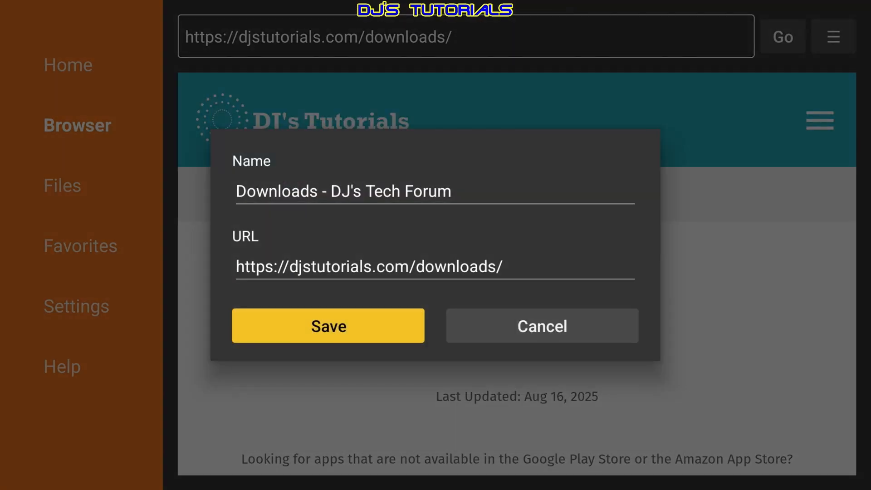
{"action": "left_click", "coordinate": [327, 325]}
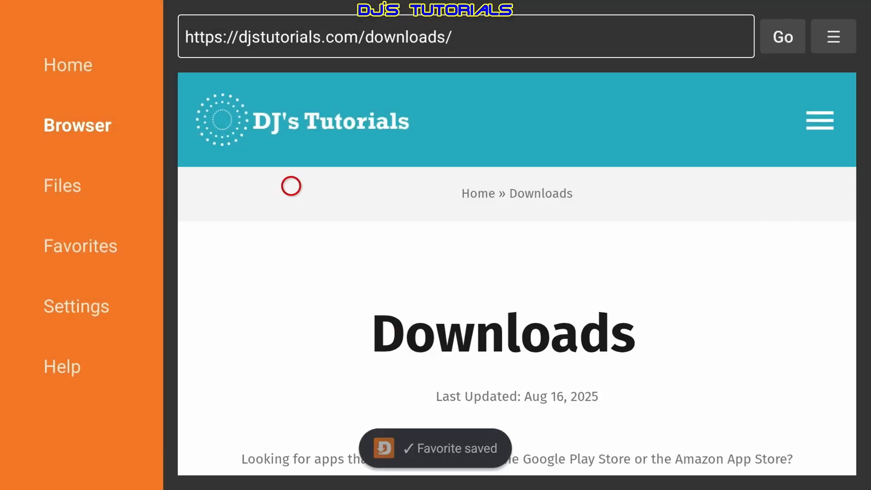
Step: Scroll down the Downloads page to the ES File Explorer 4.3.1 entry beside AIDA64 and Fire TV App
{"action": "scroll", "scroll_direction": "down", "scroll_amount": 3}
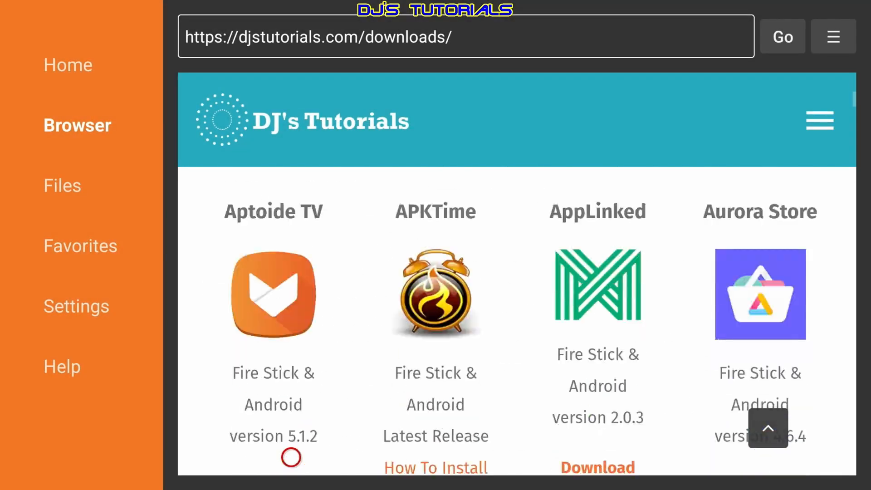
{"action": "scroll", "scroll_direction": "down", "scroll_amount": 3}
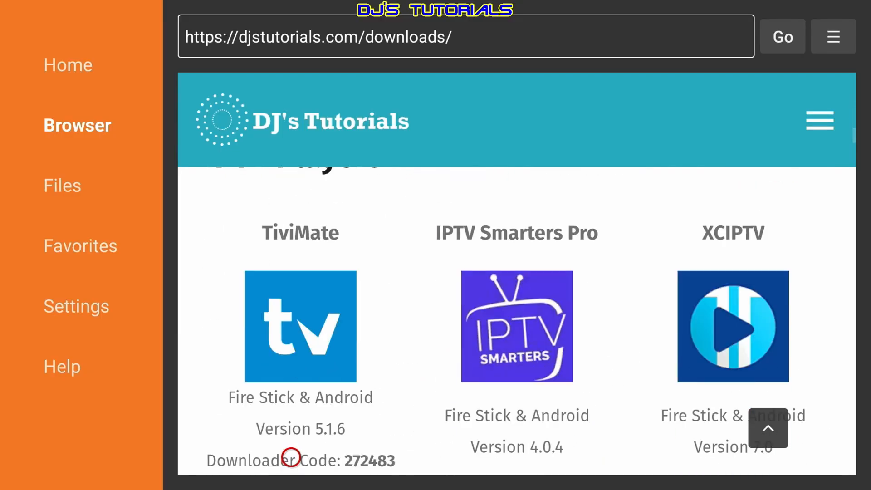
{"action": "scroll", "scroll_direction": "down", "scroll_amount": 3}
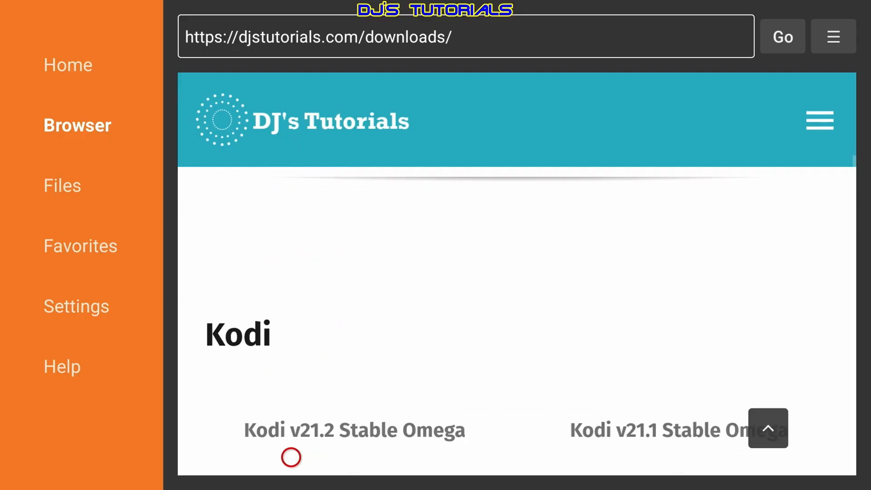
{"action": "scroll", "scroll_direction": "down", "scroll_amount": 3}
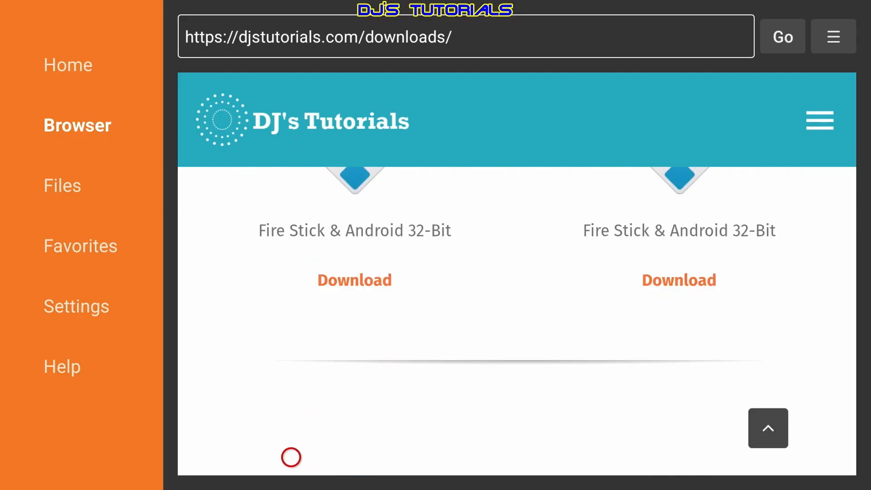
{"action": "scroll", "scroll_direction": "down", "scroll_amount": 3}
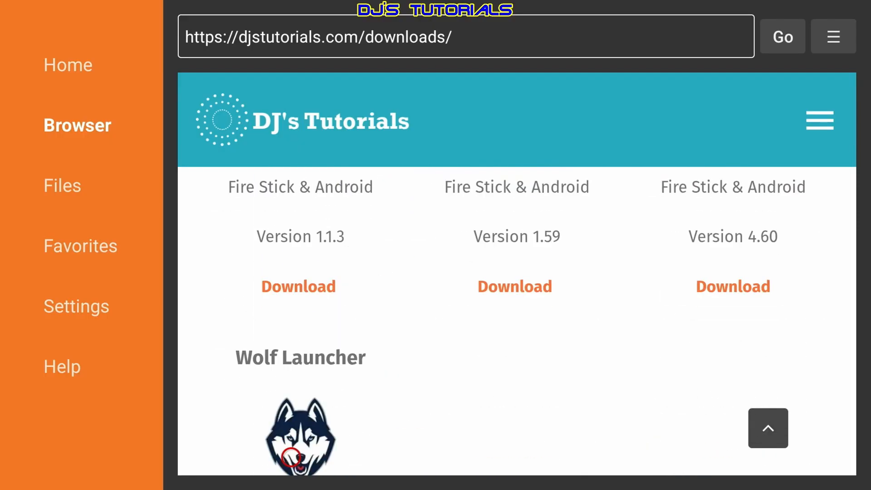
{"action": "scroll", "scroll_direction": "down", "scroll_amount": 3}
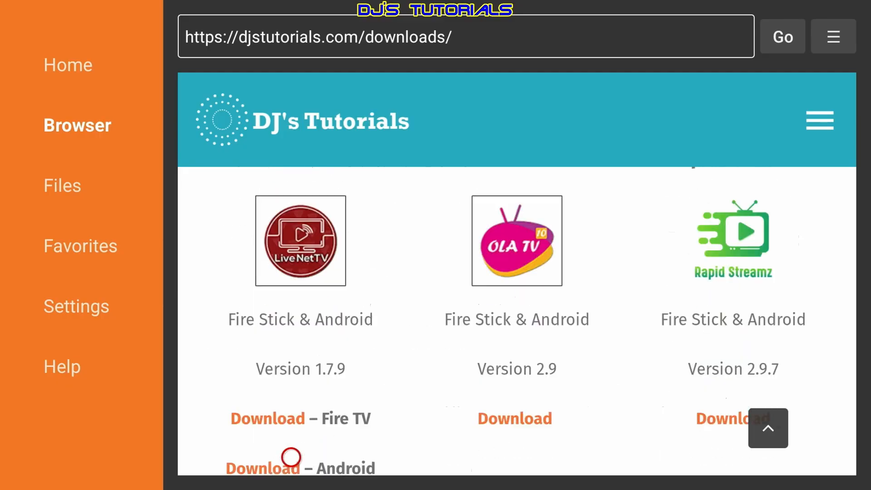
{"action": "scroll", "scroll_direction": "down", "scroll_amount": 3}
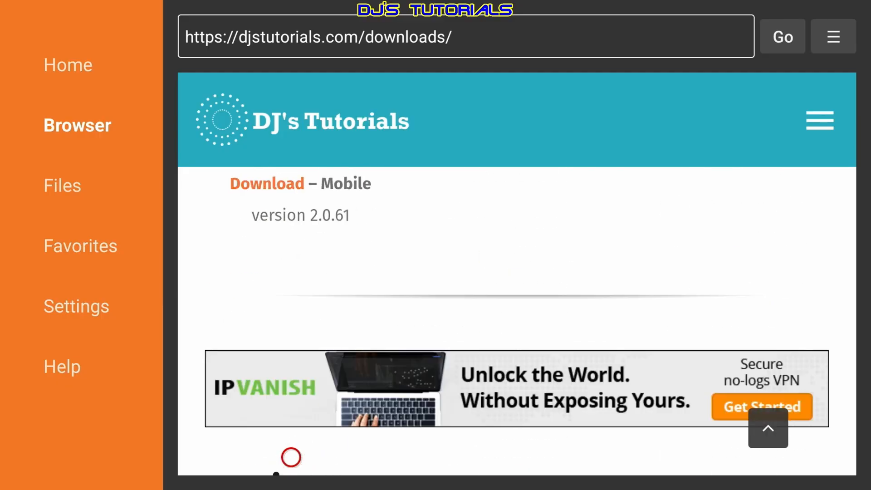
{"action": "scroll", "scroll_direction": "down", "scroll_amount": 3}
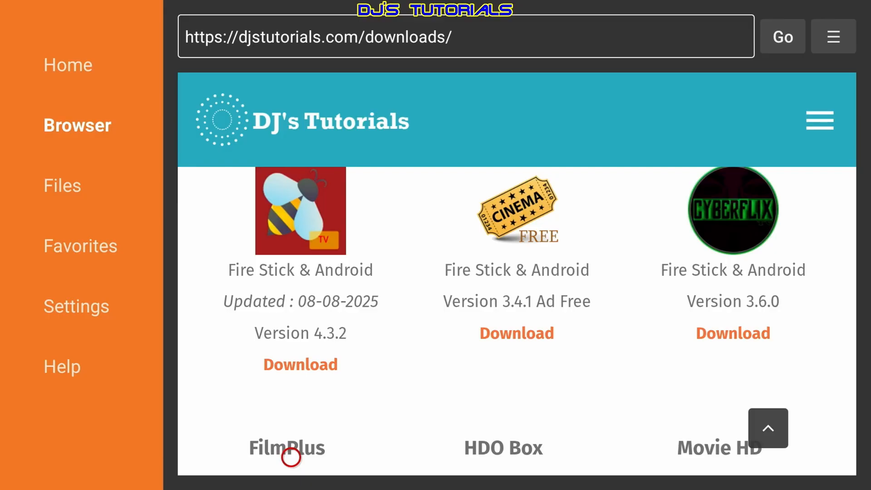
{"action": "scroll", "scroll_direction": "down", "scroll_amount": 3}
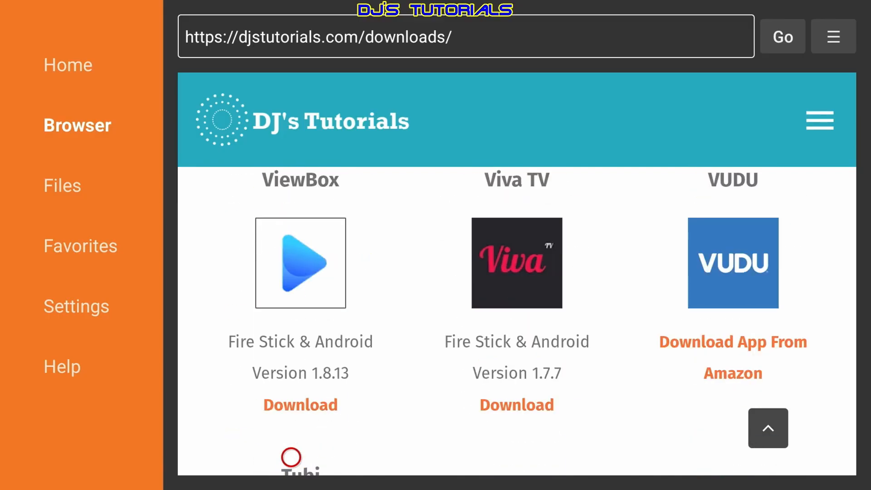
{"action": "scroll", "scroll_direction": "down", "scroll_amount": 3}
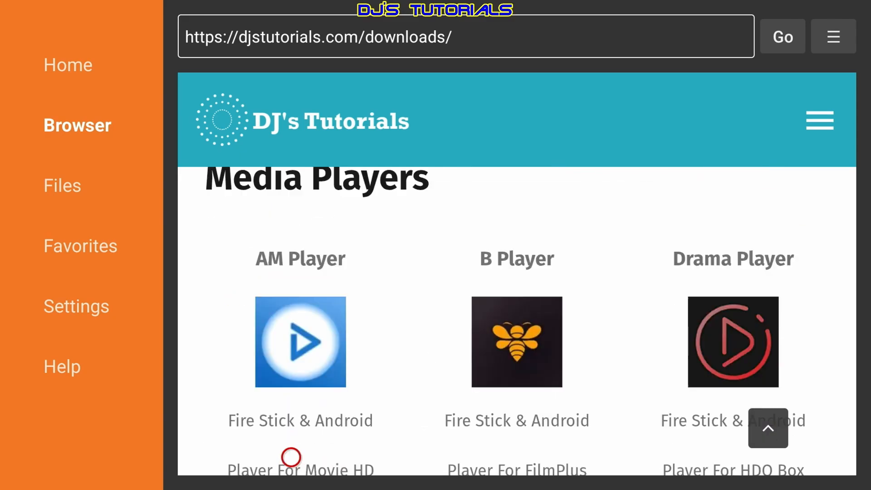
{"action": "scroll", "scroll_direction": "down", "scroll_amount": 3}
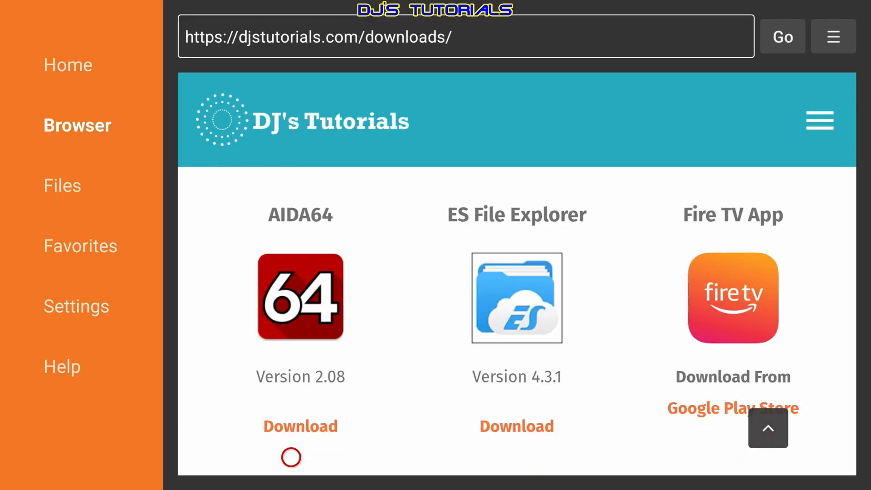
{"action": "mouse_move", "coordinate": [449, 458]}
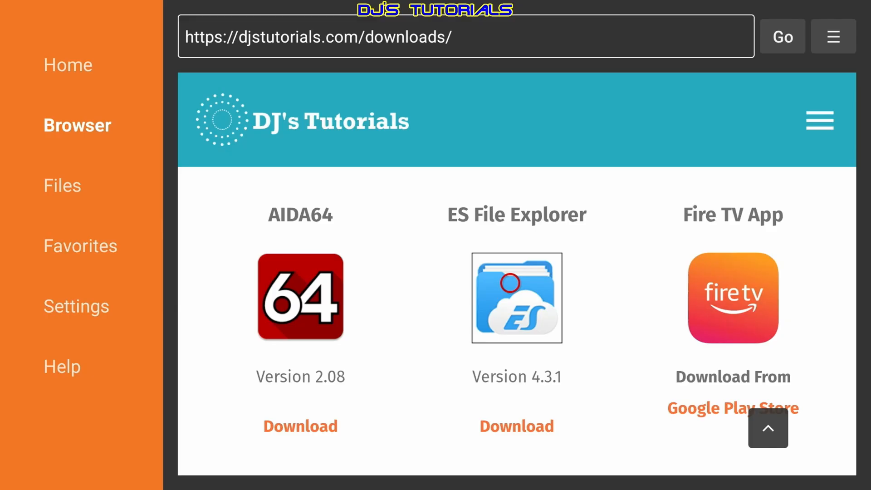
Step: Download the ES File Explorer installer, reaching the unknown-apps security warning
{"action": "left_click", "coordinate": [515, 427]}
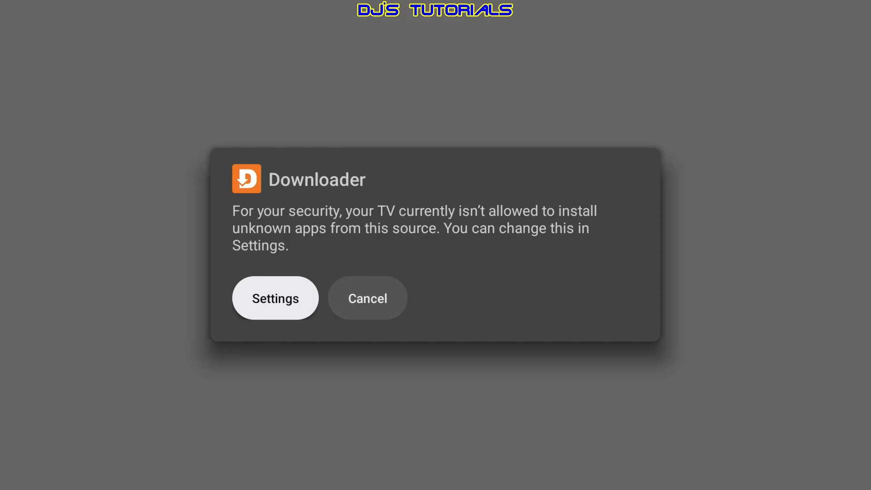
Step: Allow Downloader under Install unknown apps so the ES File Explorer install prompt appears
{"action": "left_click", "coordinate": [274, 298]}
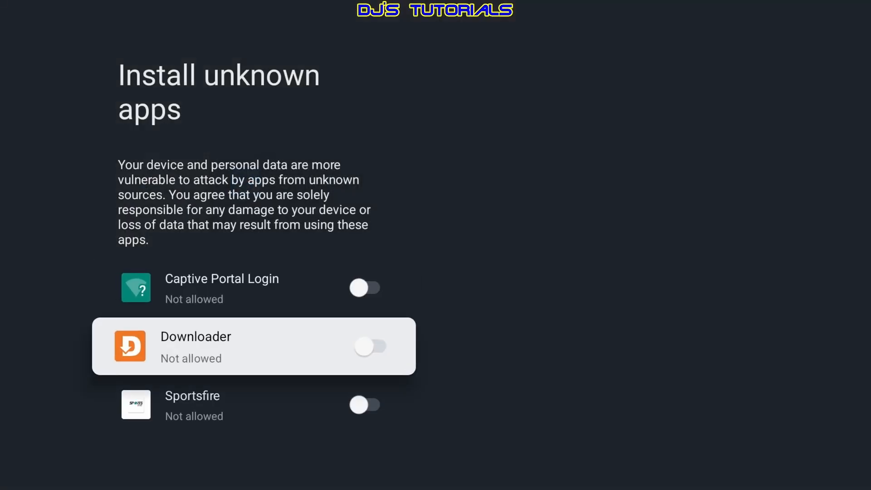
{"action": "left_click", "coordinate": [365, 346]}
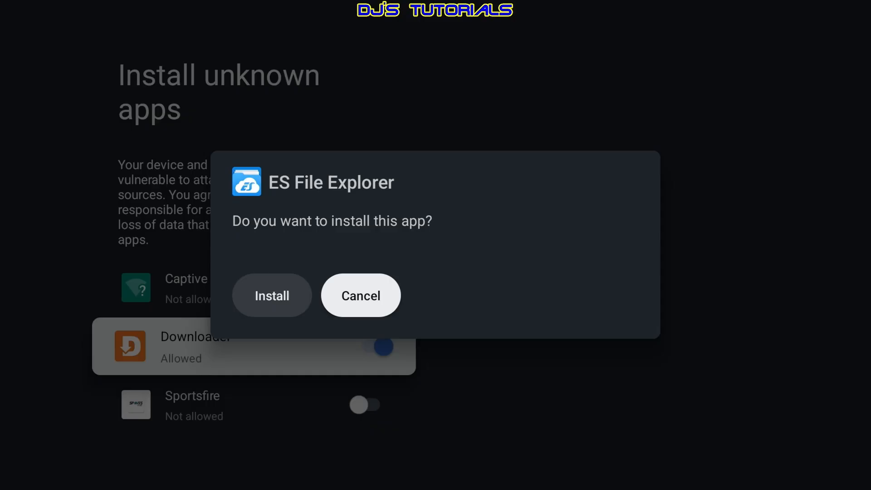
{"action": "mouse_move", "coordinate": [271, 295]}
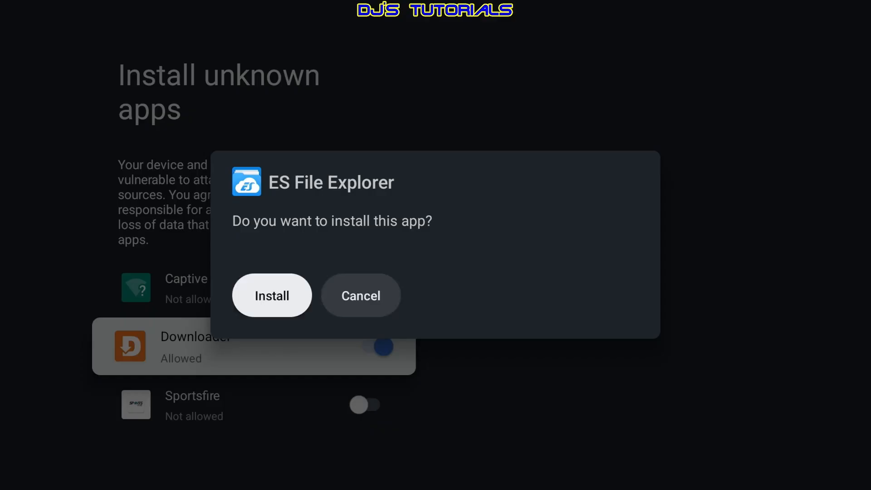
Step: Install ES File Explorer, delete its downloaded file, and reveal it in the home screen's Your apps row
{"action": "left_click", "coordinate": [271, 295]}
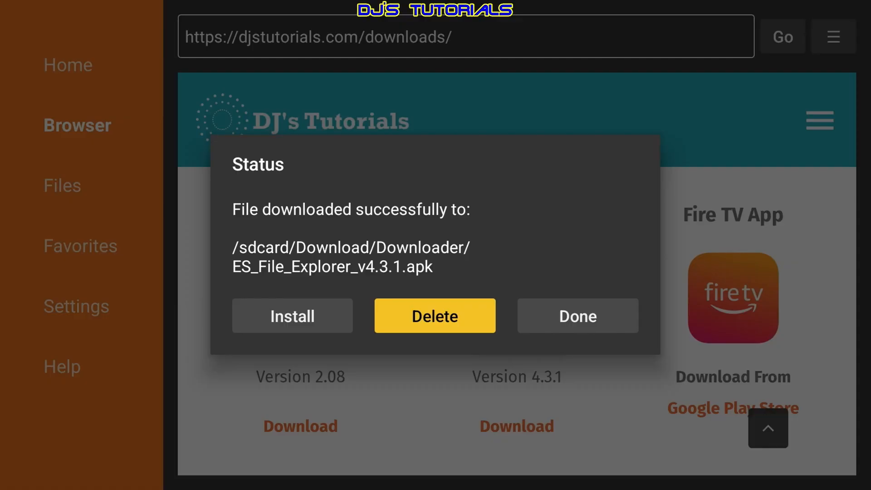
{"action": "left_click", "coordinate": [435, 315]}
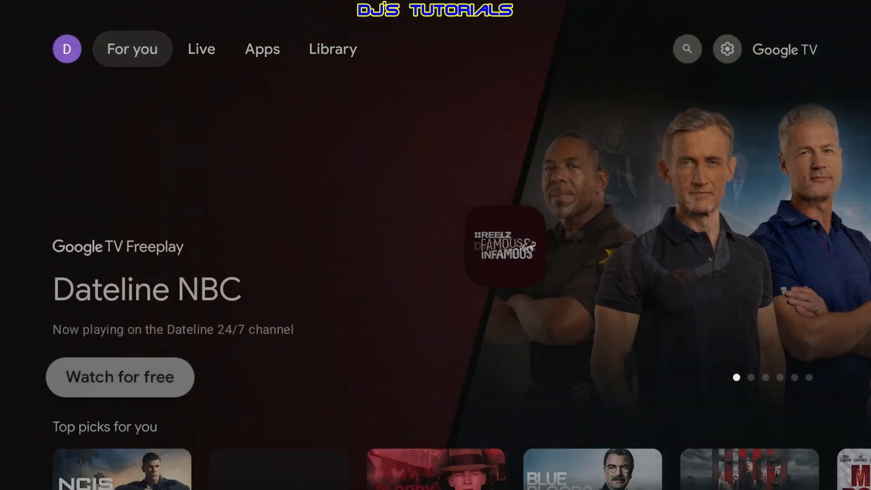
{"action": "scroll", "scroll_direction": "down", "scroll_amount": 3}
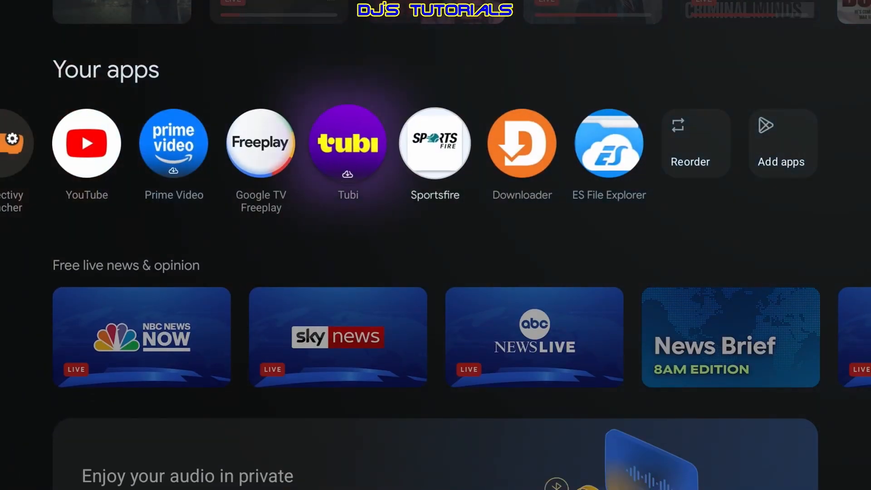